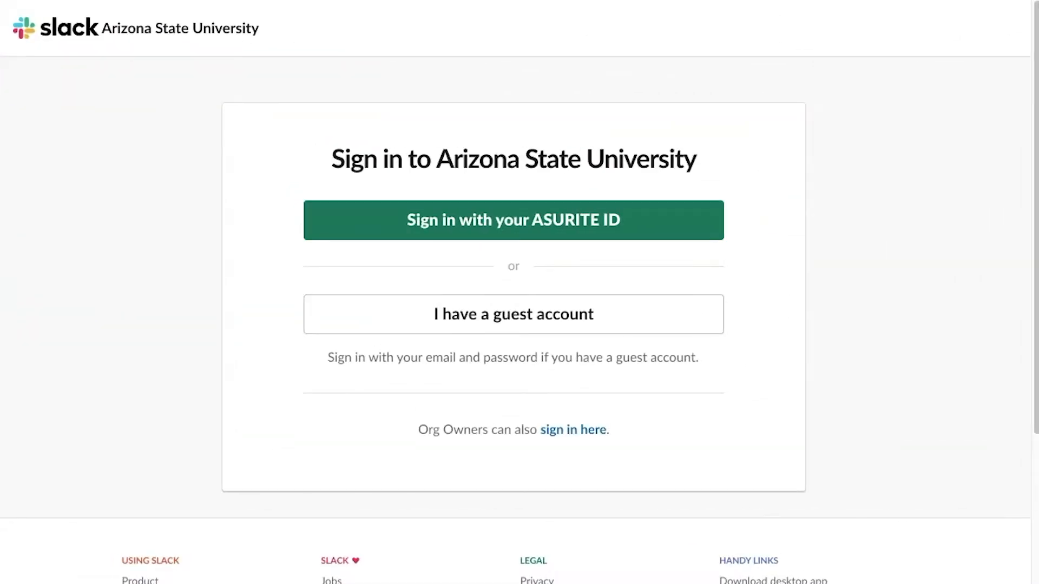
Step: Sign in with the ASURITE ID, entering the 'sparky123' login details, to reach the ASU workspace directory
click(513, 220)
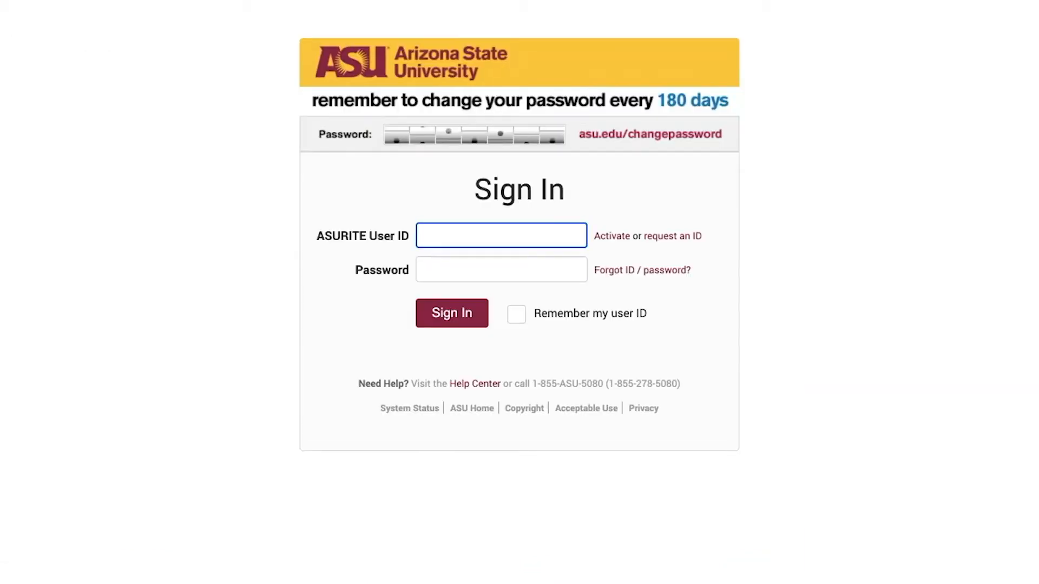
text(sparky123)
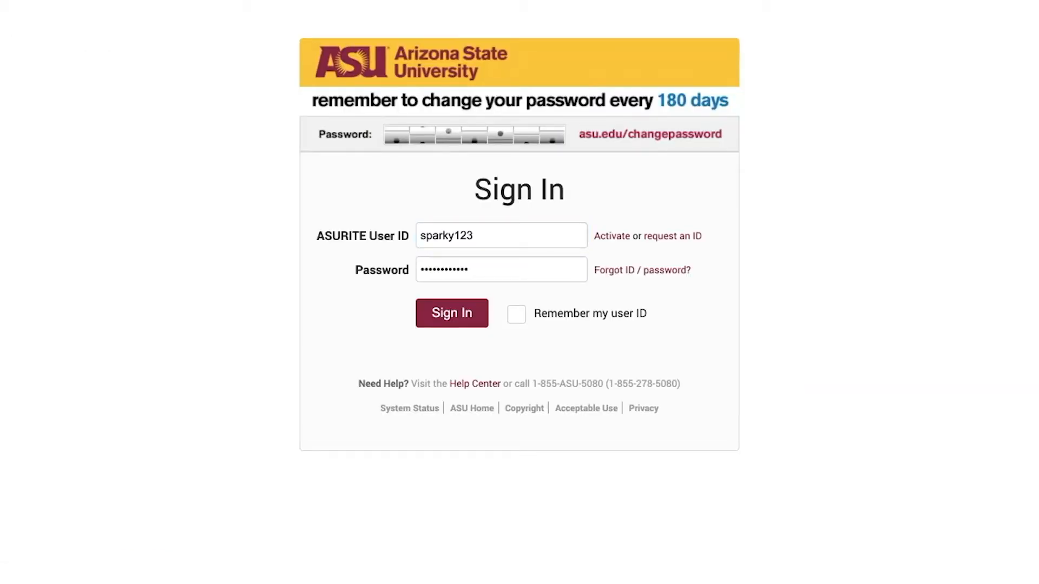
click(451, 312)
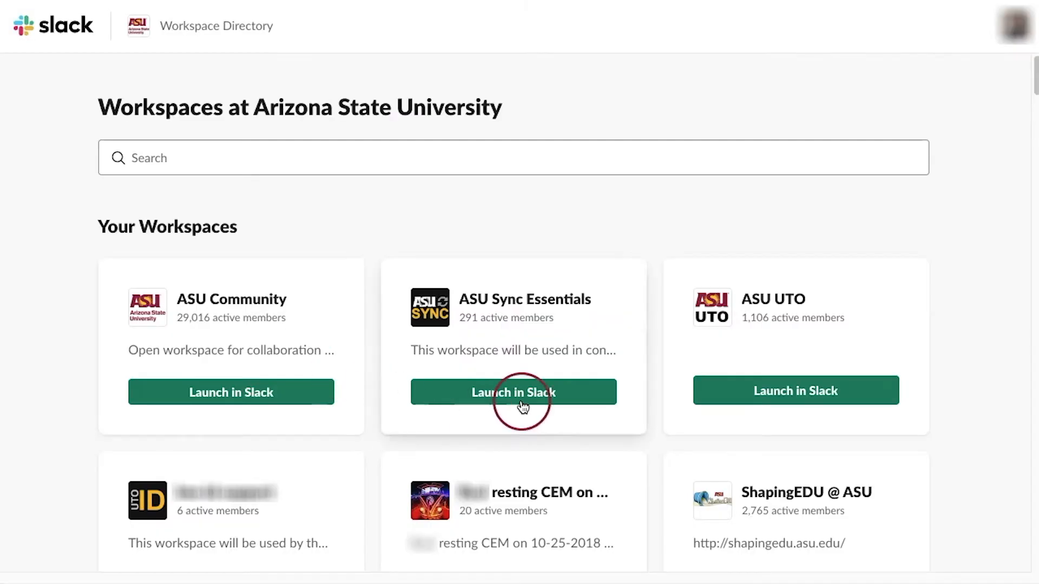
Step: Launch ASU Sync Essentials and go to Customize ASU Sync Essentials via Settings & administration
click(513, 392)
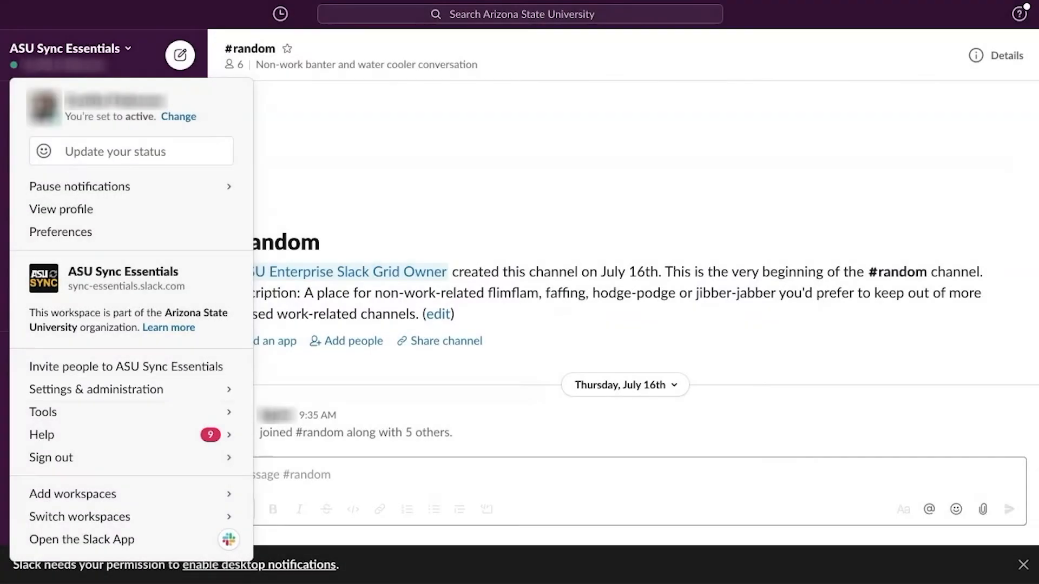
mouse_move(96, 388)
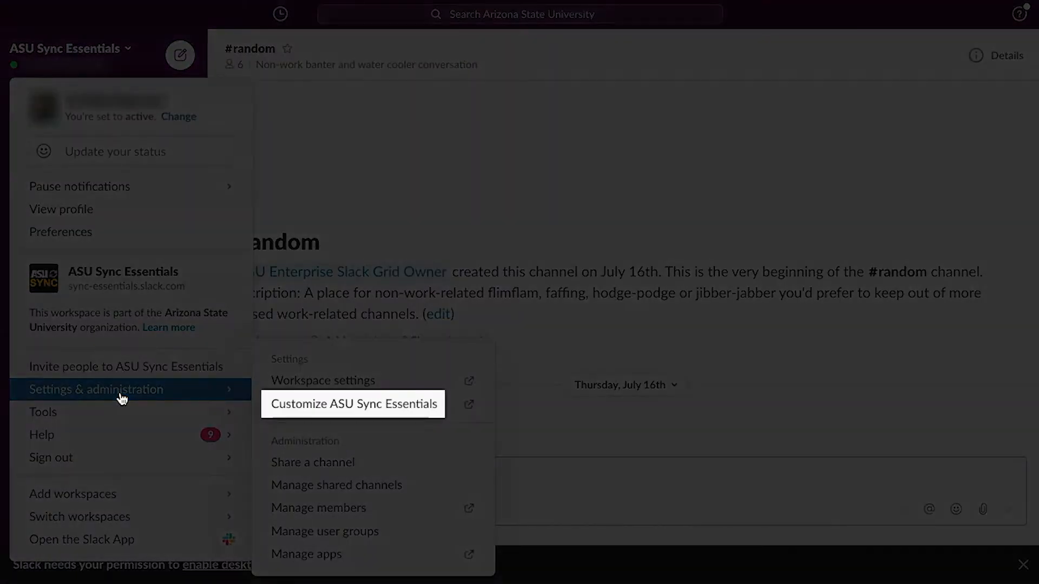
click(352, 404)
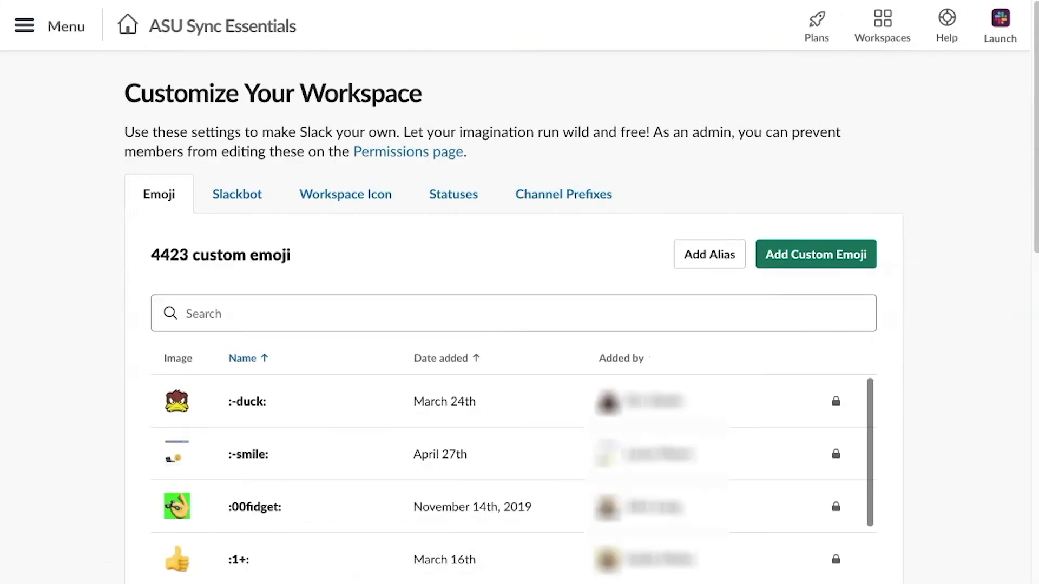
Step: Show the Slackbot responses and edit the 'schedule' reply with the course-schedule message and link
click(237, 194)
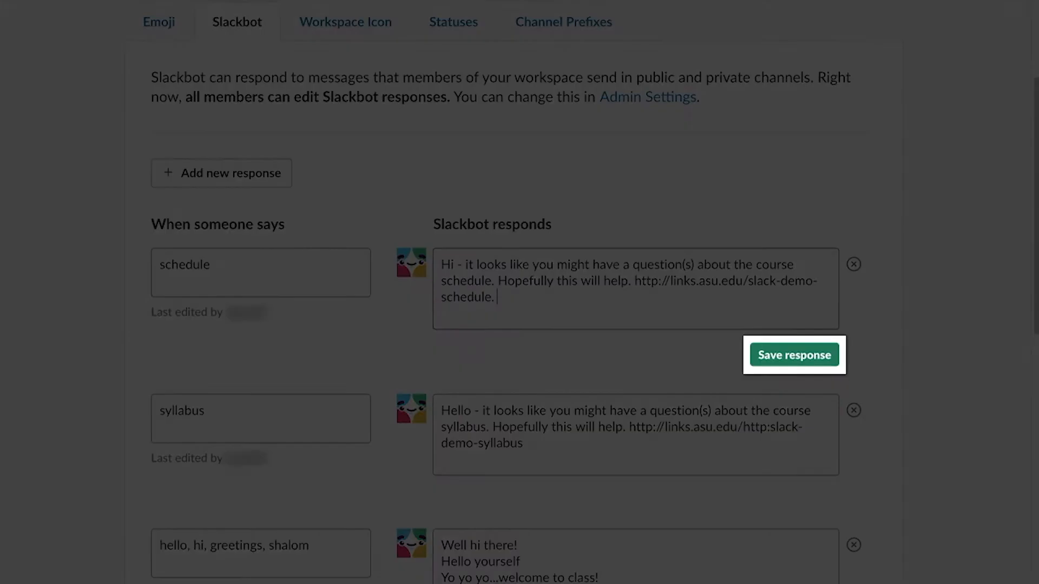
Step: Save the schedule response and return to the #random channel of ASU Sync Essentials
click(793, 355)
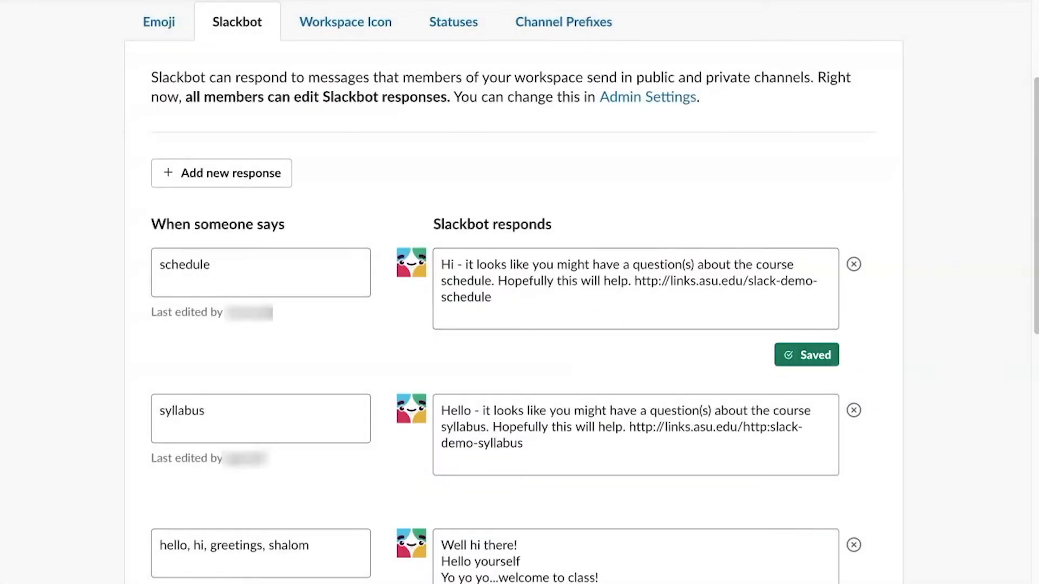
click(221, 173)
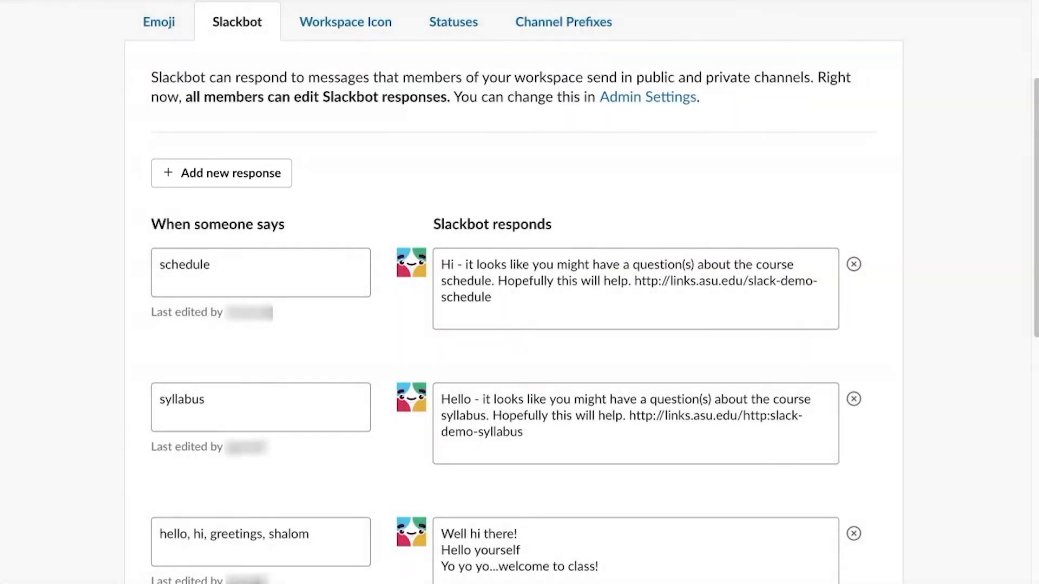
click(854, 264)
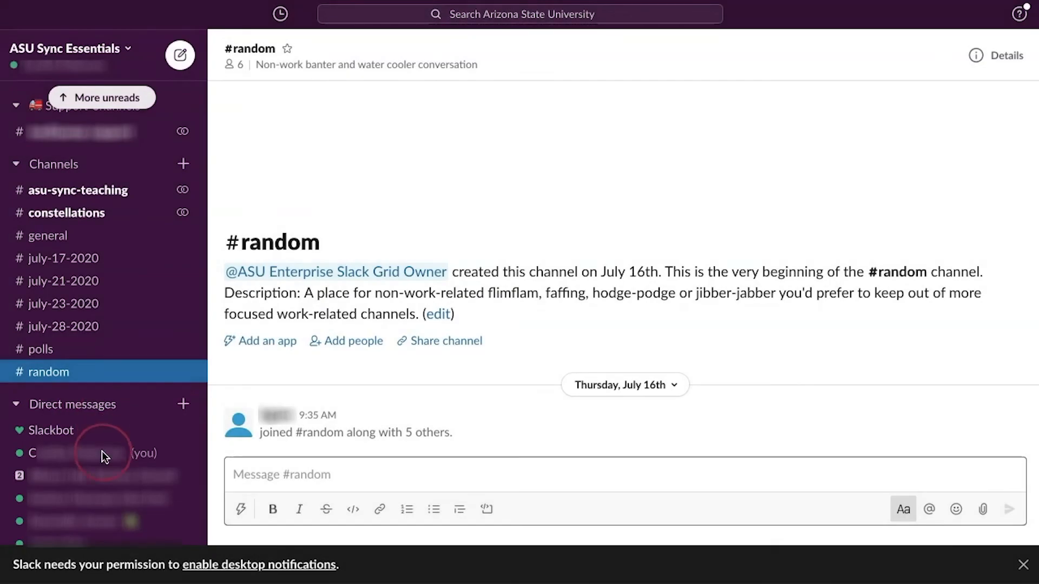
Step: Send 'syllabus' in your own direct message and receive Slackbot's syllabus reply with its link
click(87, 452)
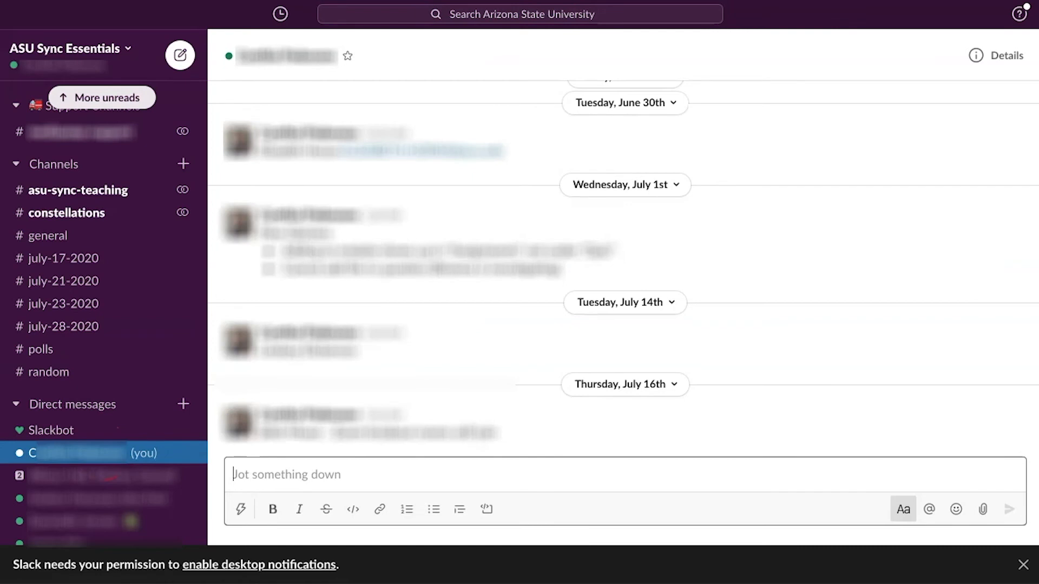
text(syllabus)
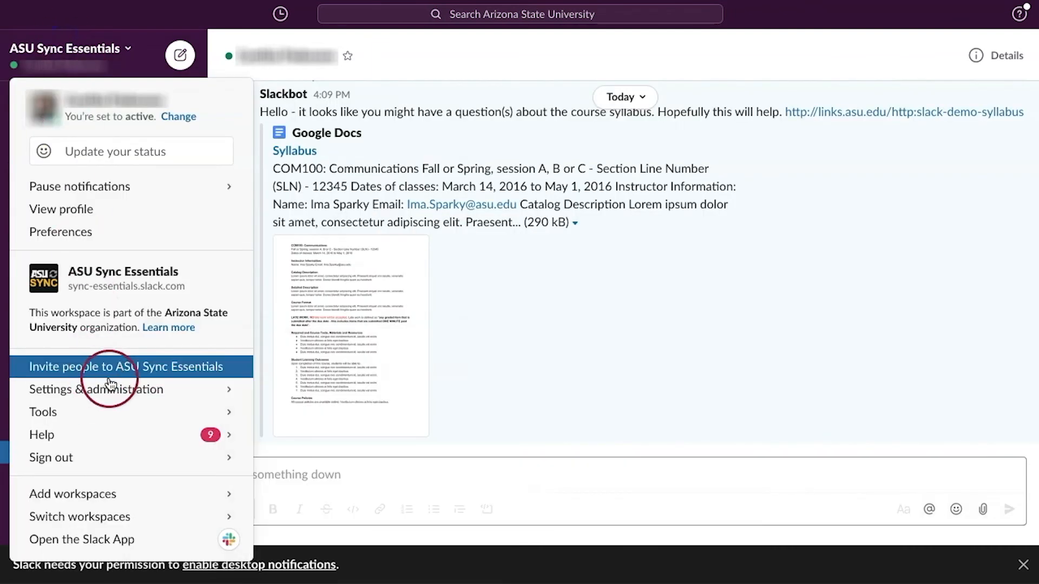
click(95, 388)
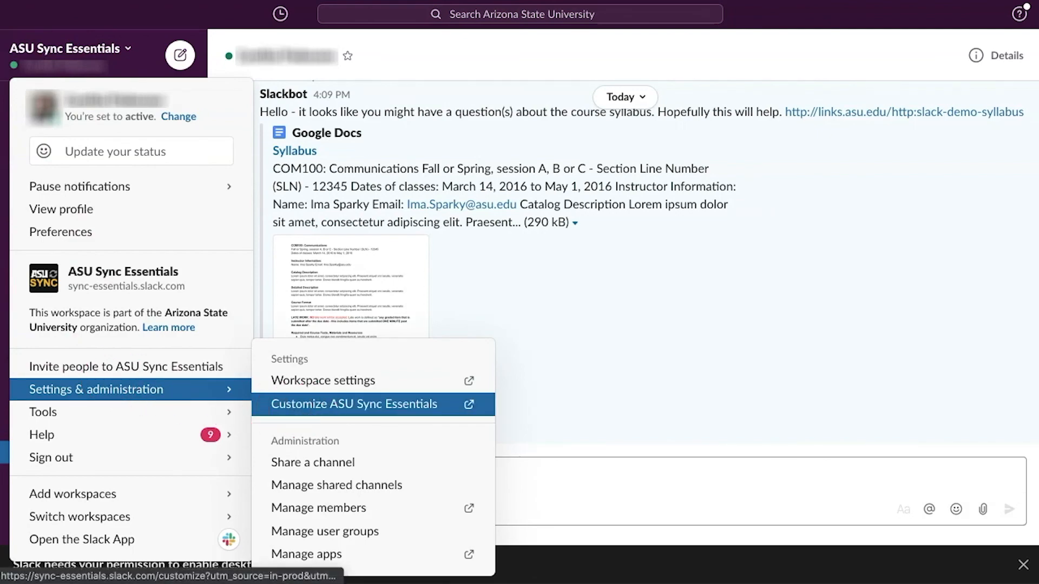